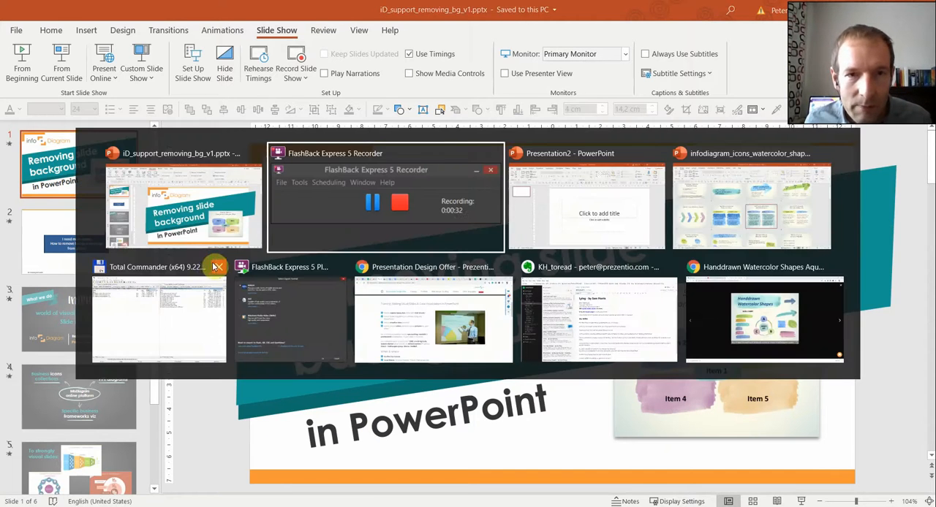
# - Bring up the infodiagram watercolor shapes deck and show slide 4, Timeline Watercolor Arrow
pyautogui.click(749, 197)
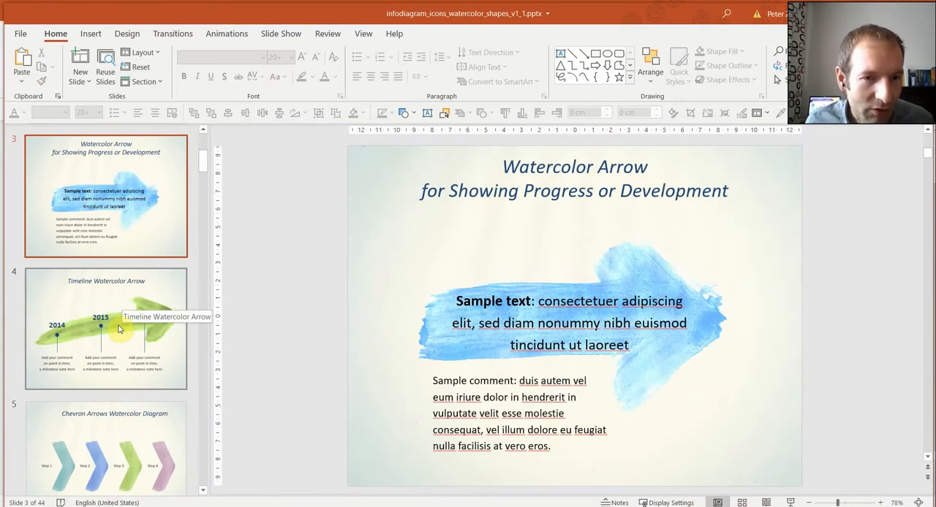
pyautogui.click(631, 265)
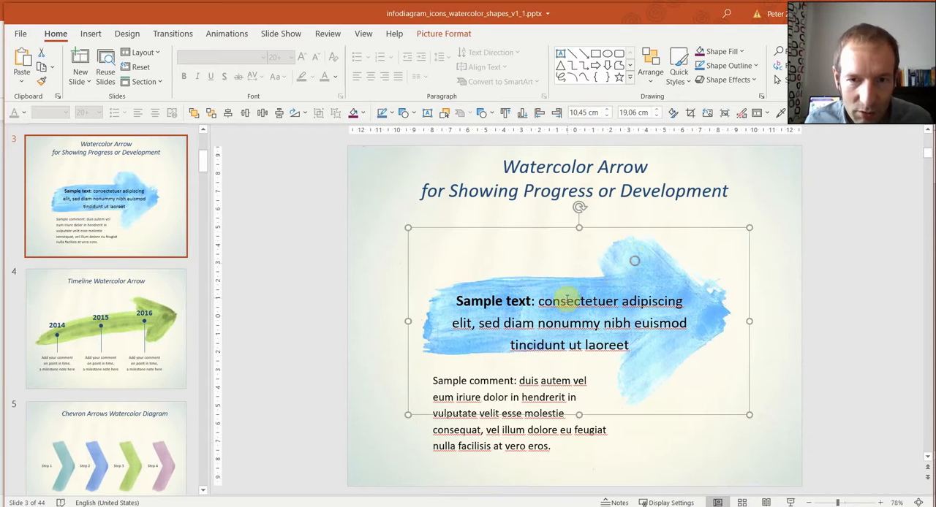
pyautogui.click(106, 328)
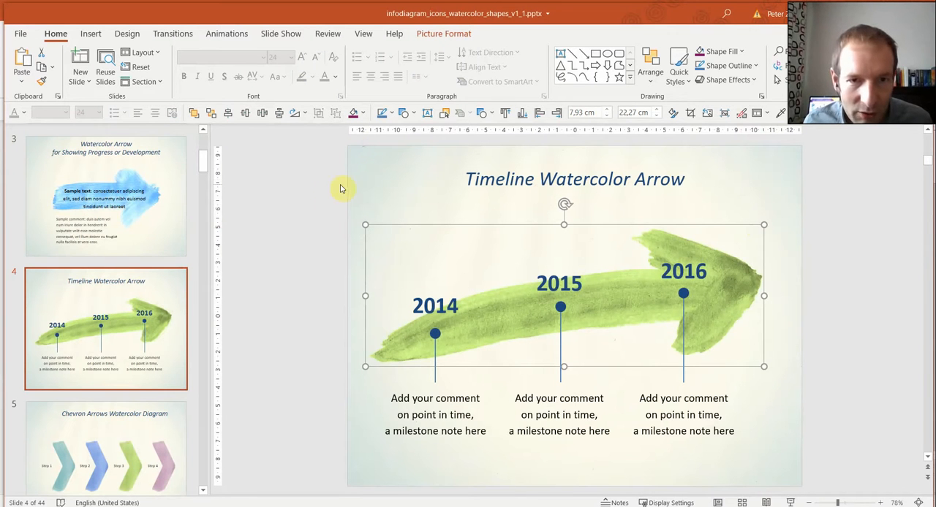
pyautogui.moveTo(306, 153)
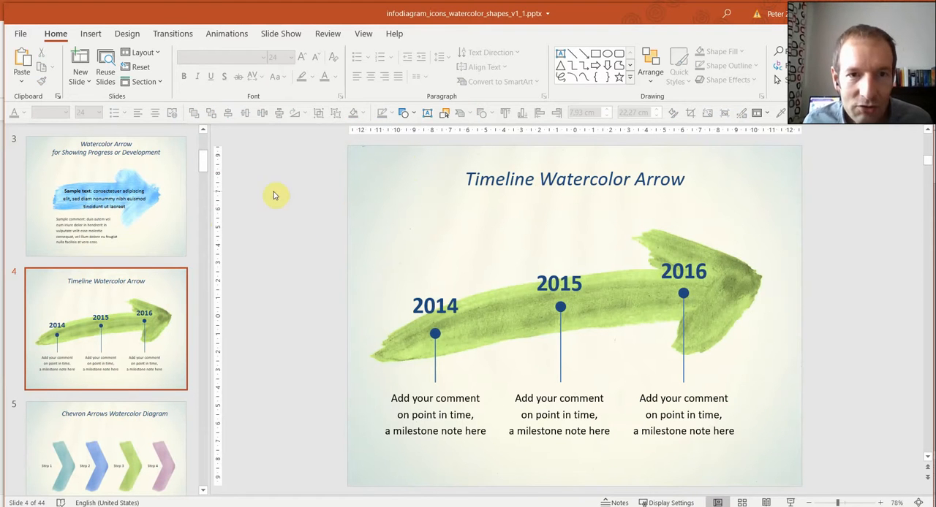
pyautogui.moveTo(144, 327)
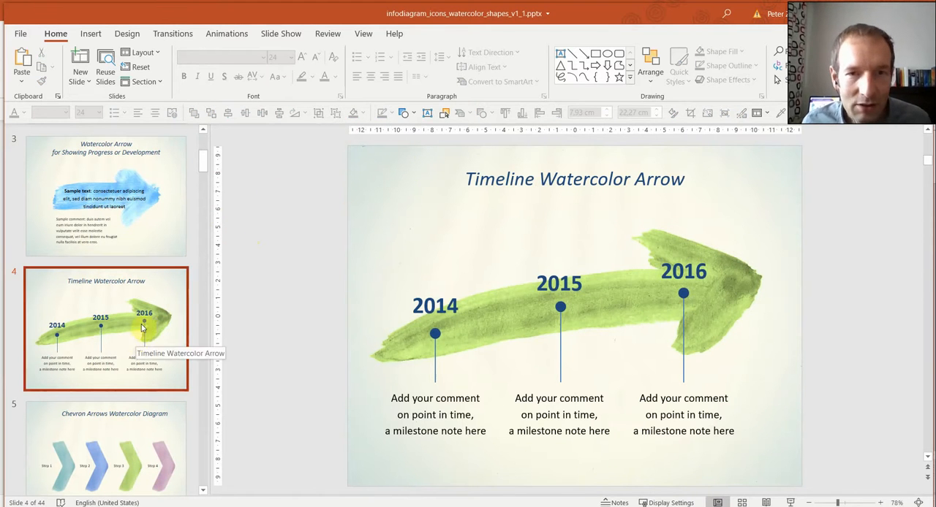
pyautogui.moveTo(330, 42)
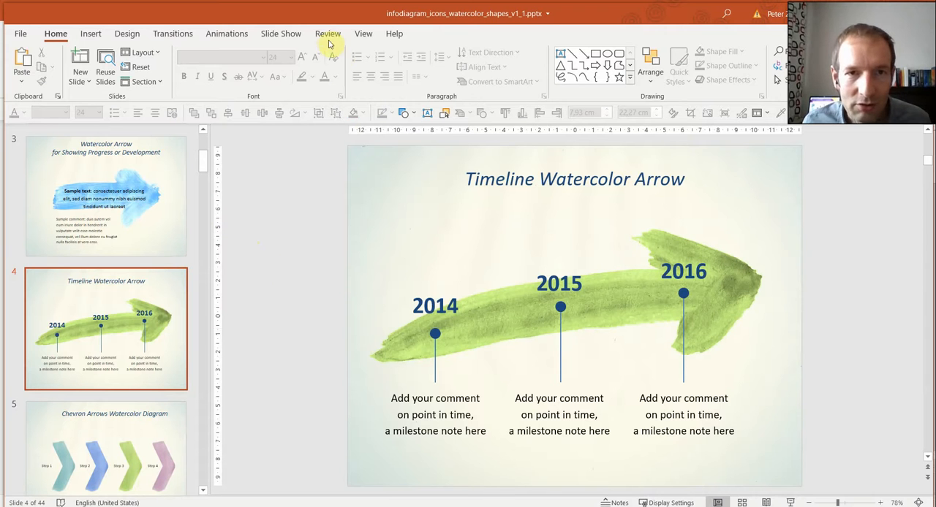
# - Switch to Slide Master view and select the top master slide
pyautogui.click(363, 33)
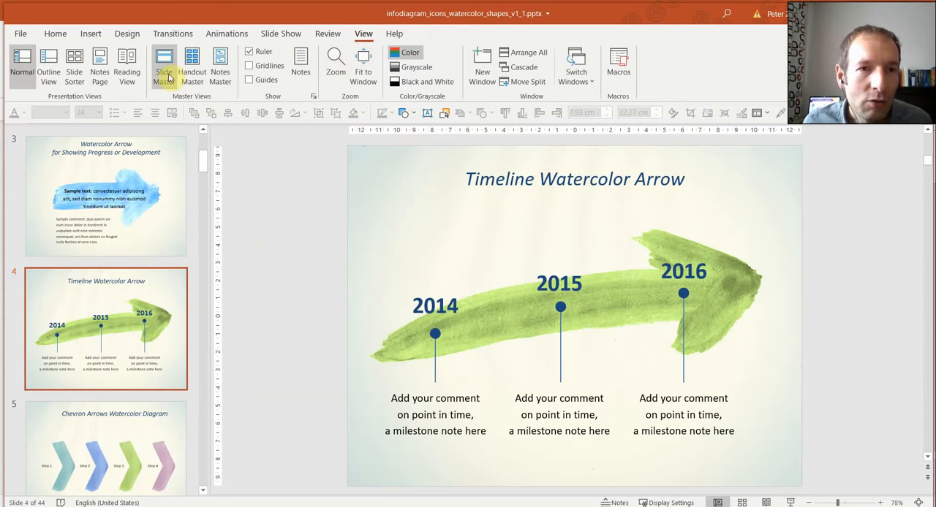
pyautogui.click(164, 64)
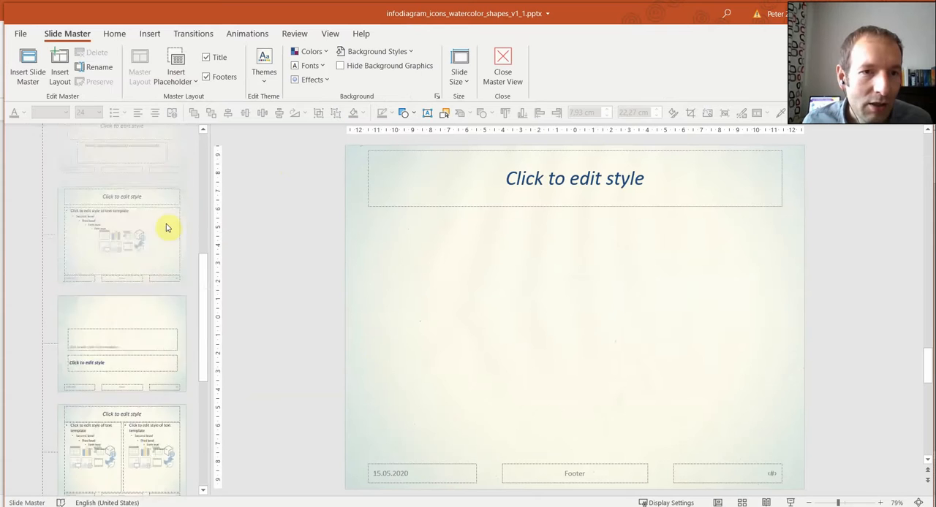
pyautogui.click(106, 194)
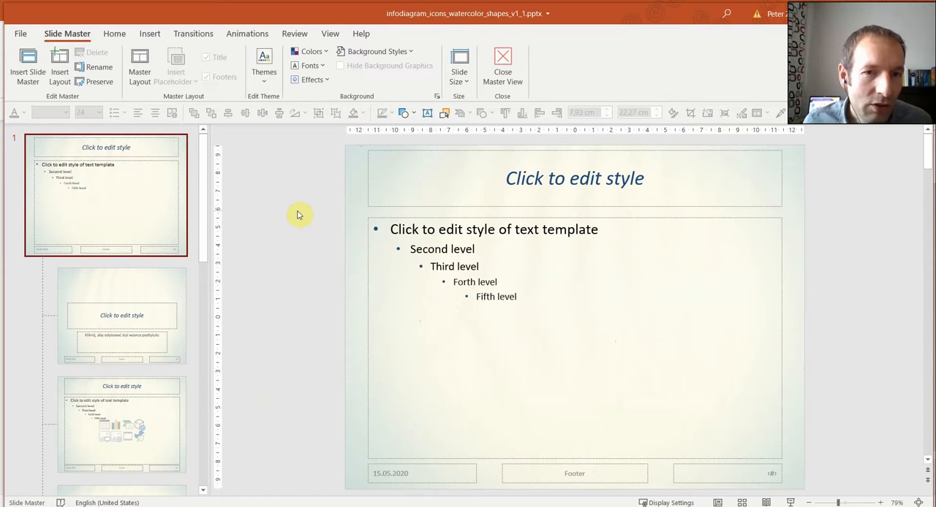
pyautogui.moveTo(315, 215)
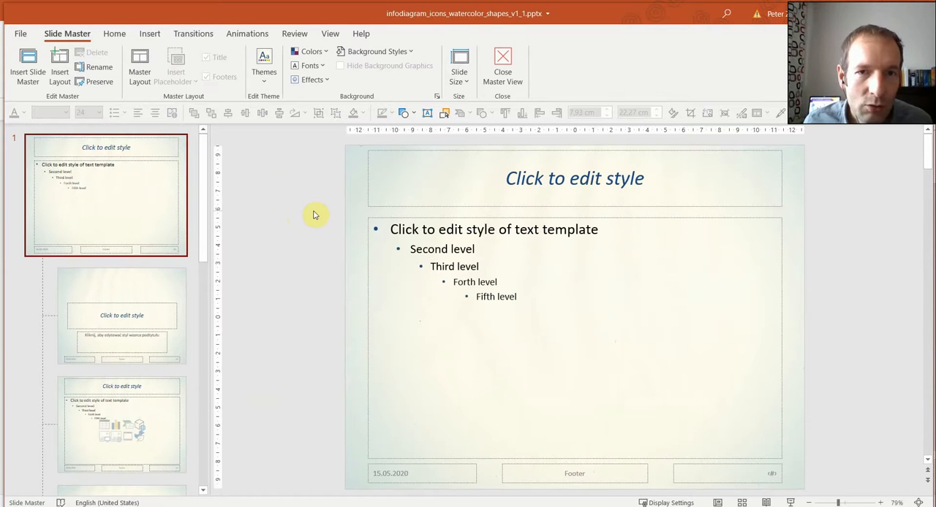
pyautogui.moveTo(322, 212)
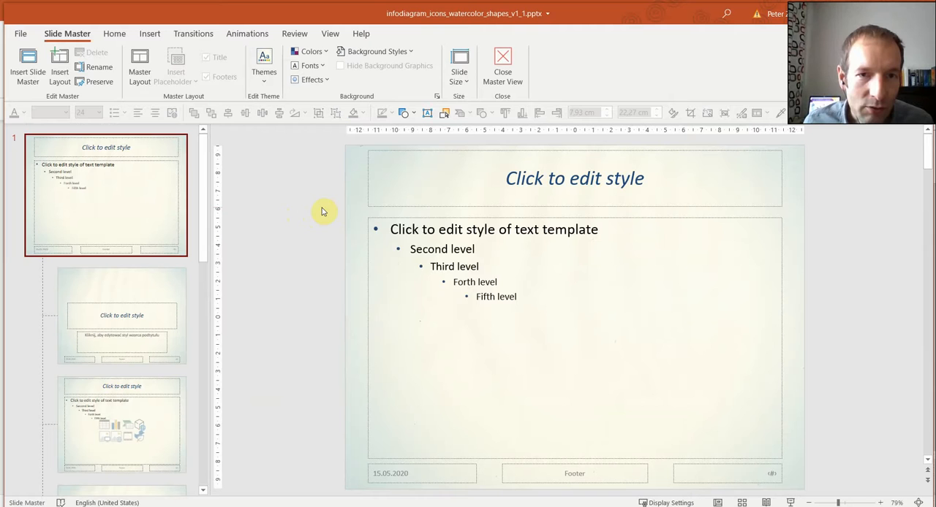
# - Format the master slide background as a solid white fill
pyautogui.rightClick(324, 212)
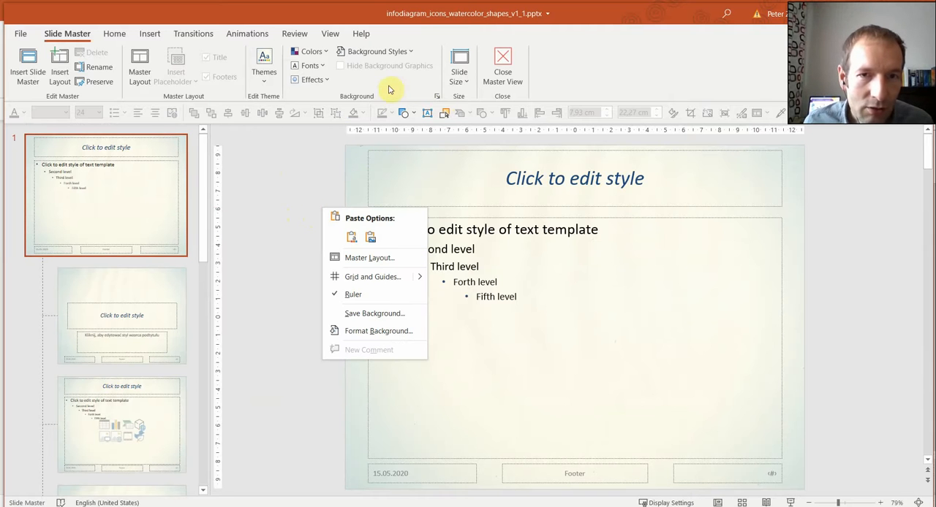
pyautogui.moveTo(410, 101)
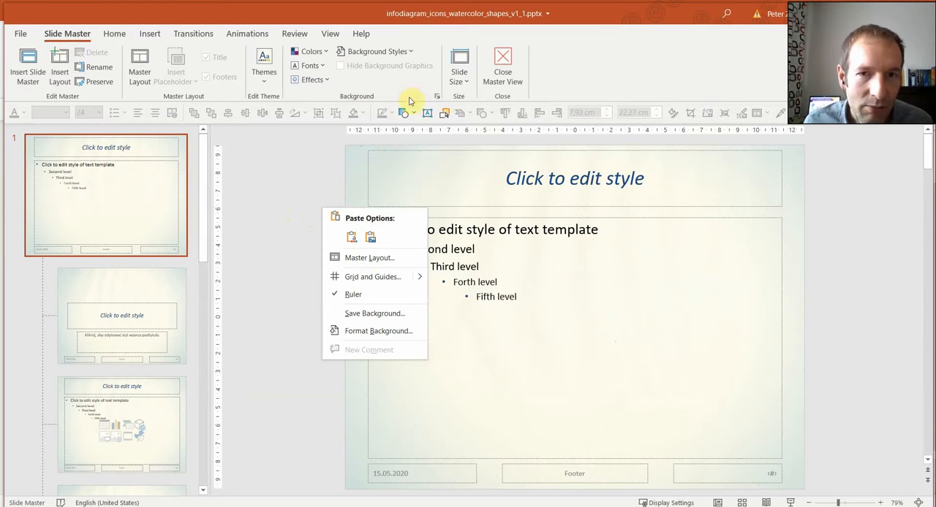
pyautogui.moveTo(378, 332)
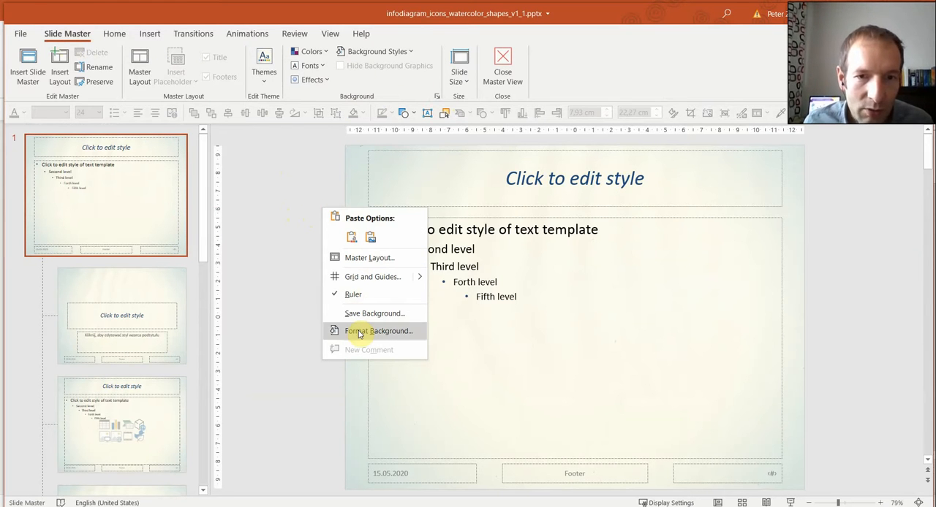
pyautogui.click(378, 331)
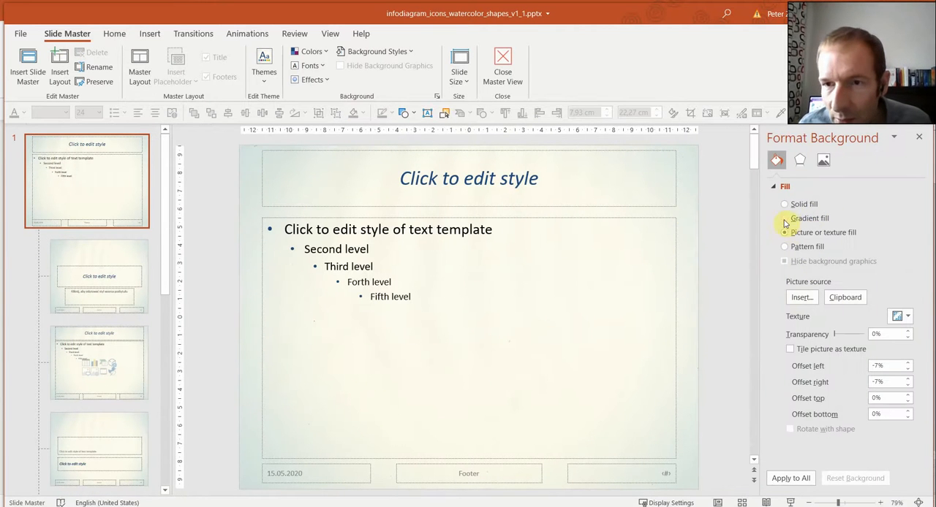
pyautogui.click(784, 204)
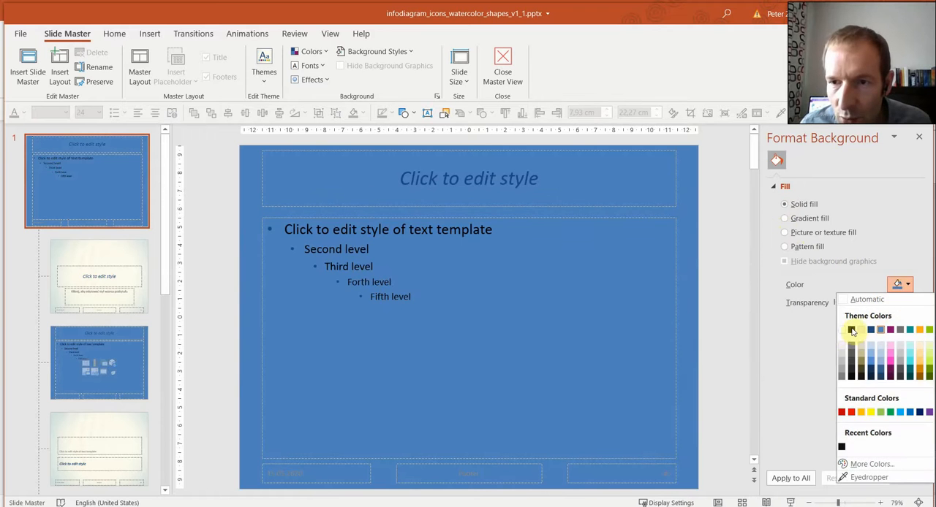
pyautogui.click(854, 330)
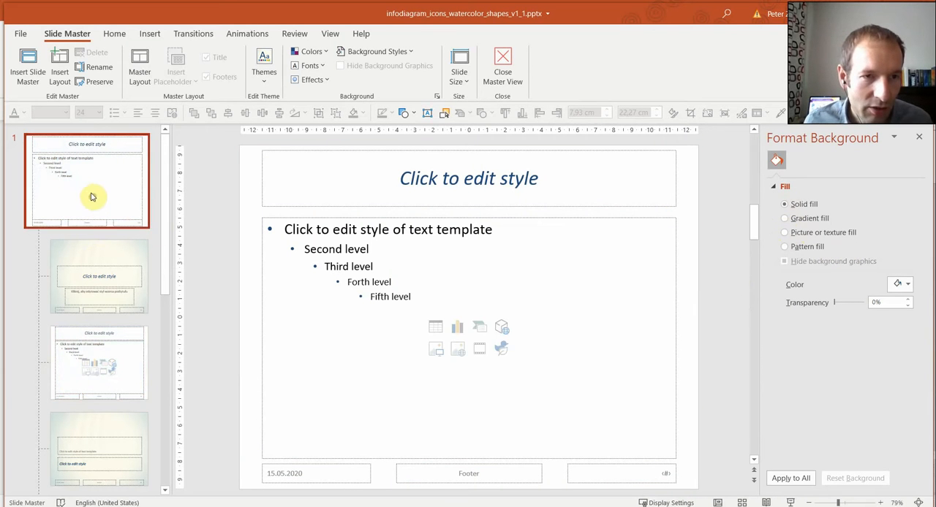
# - Check the two-column and other layouts for their new white backgrounds
pyautogui.click(98, 363)
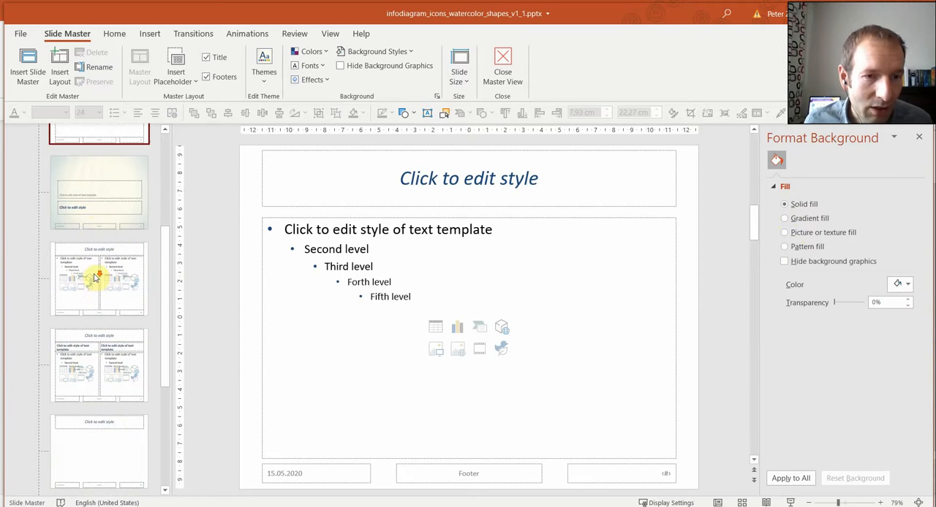
pyautogui.click(99, 278)
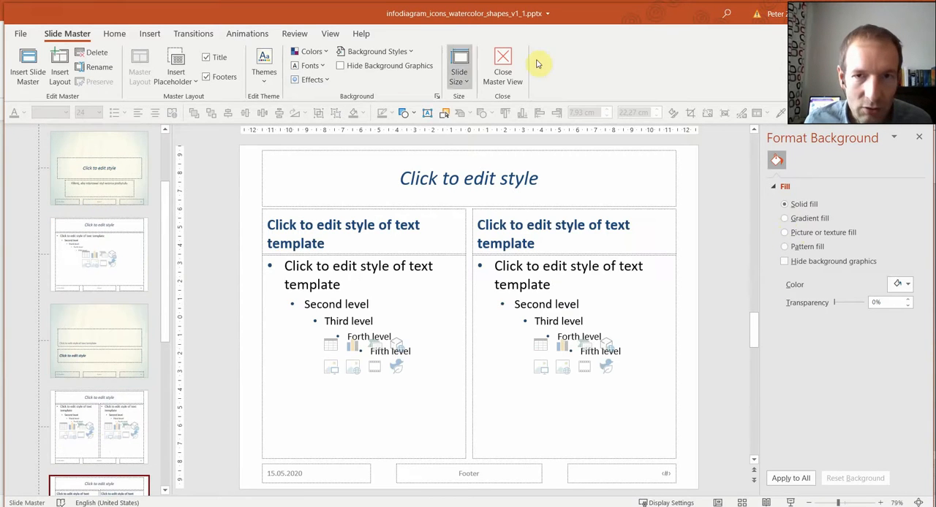
# - Close Master View and browse slides 4 and 5, including Chevron Arrows Watercolor Diagram
pyautogui.click(502, 62)
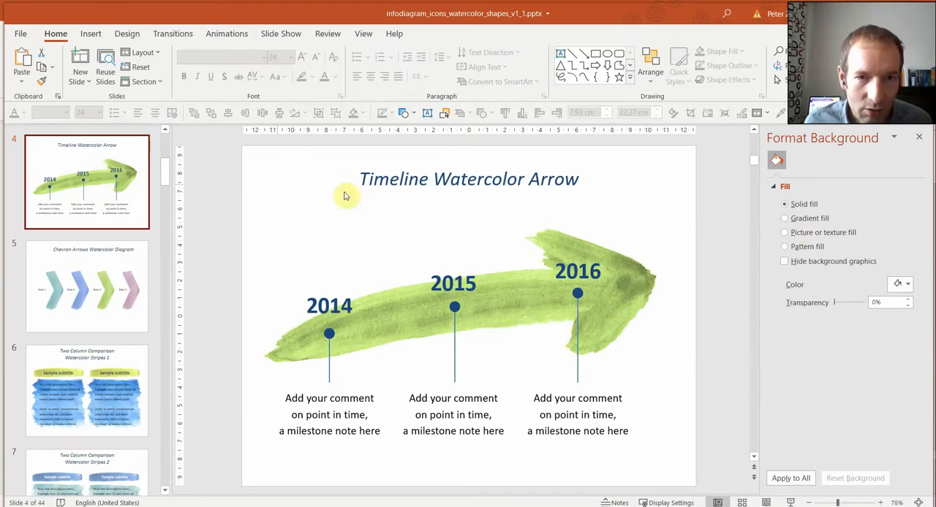
pyautogui.click(86, 286)
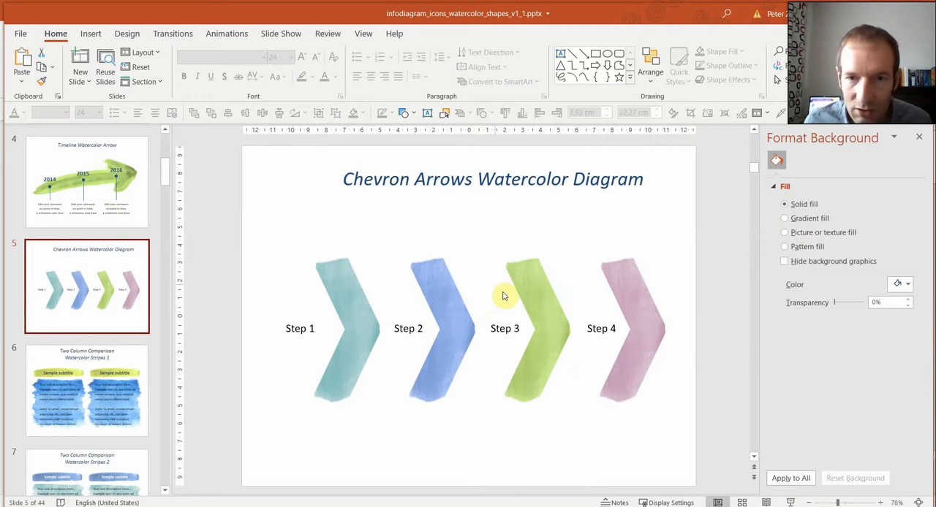
pyautogui.click(86, 391)
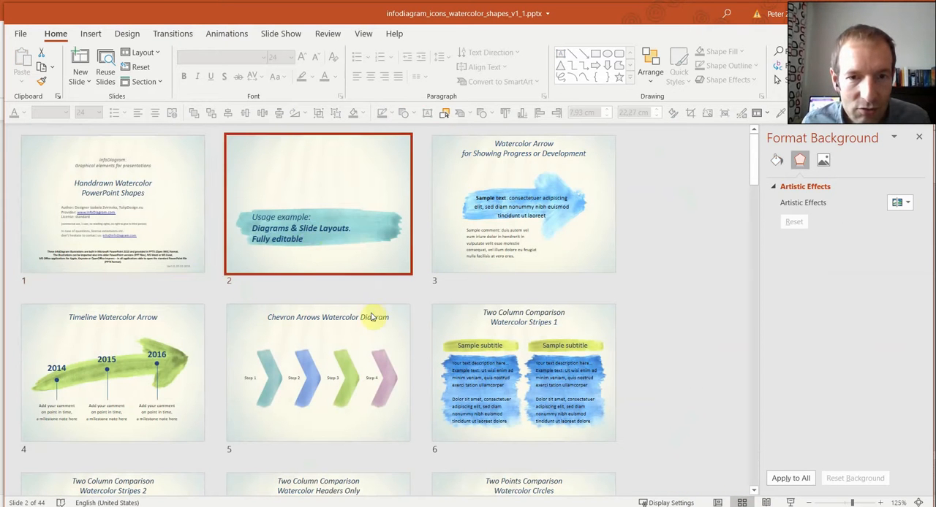
# - Copy the selected watercolor slides and paste them into a new blank presentation
pyautogui.scroll(-3)
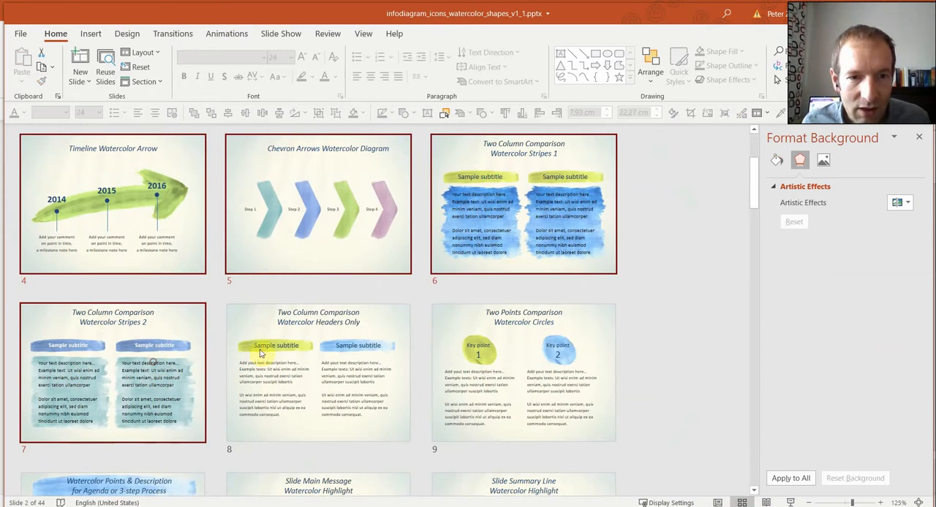
pyautogui.press('alt+tab')
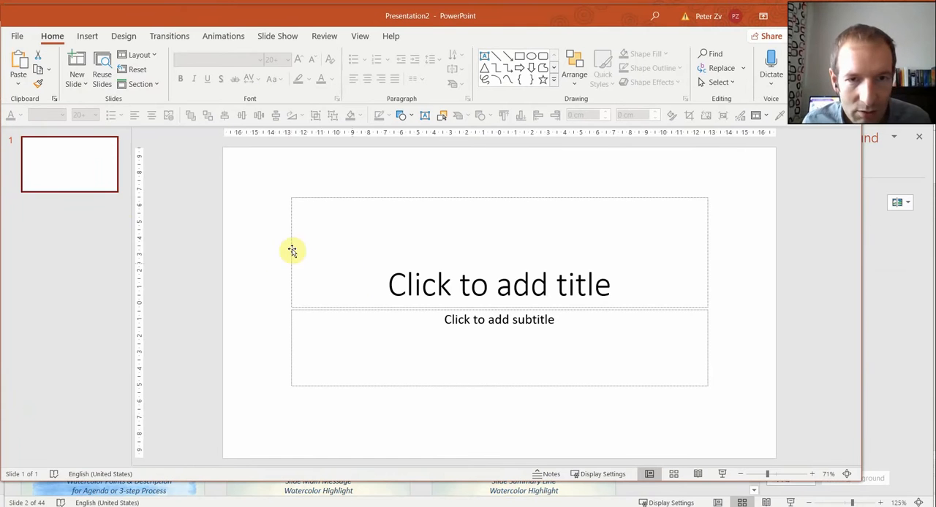
pyautogui.press('alt+tab')
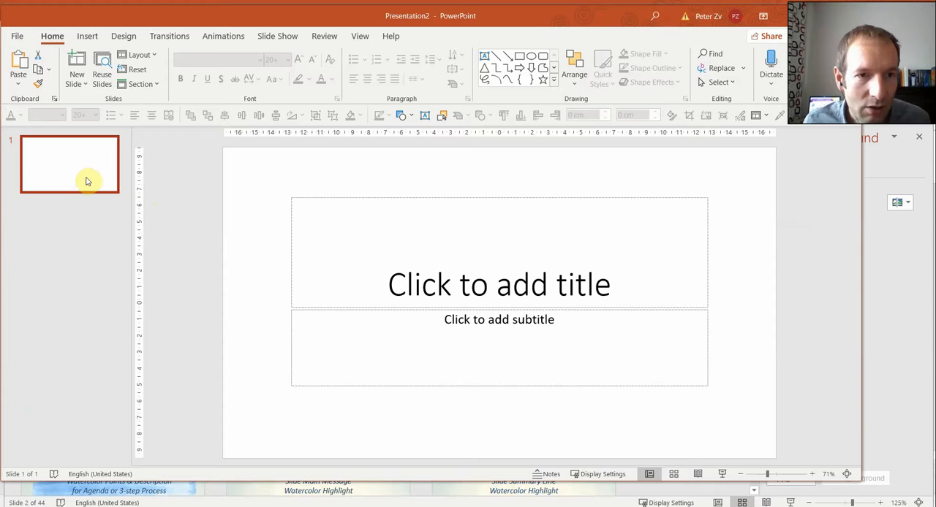
pyautogui.press('ctrl+v')
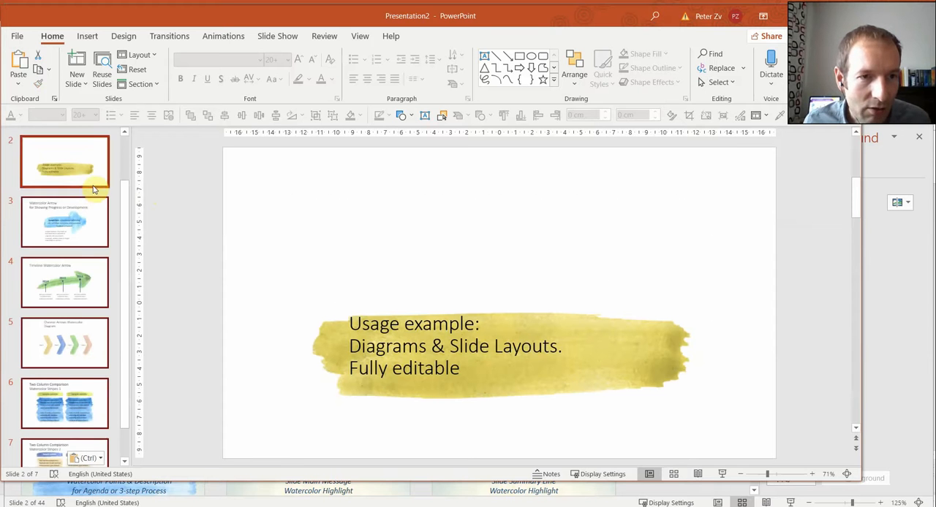
# - Browse the pasted chevron arrows and two column stripes slides on white backgrounds
pyautogui.scroll(-3)
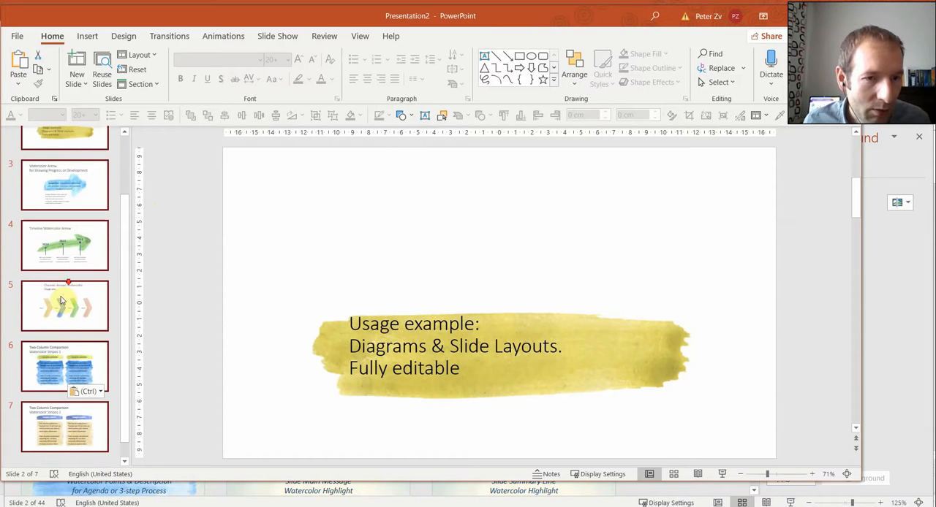
pyautogui.click(64, 305)
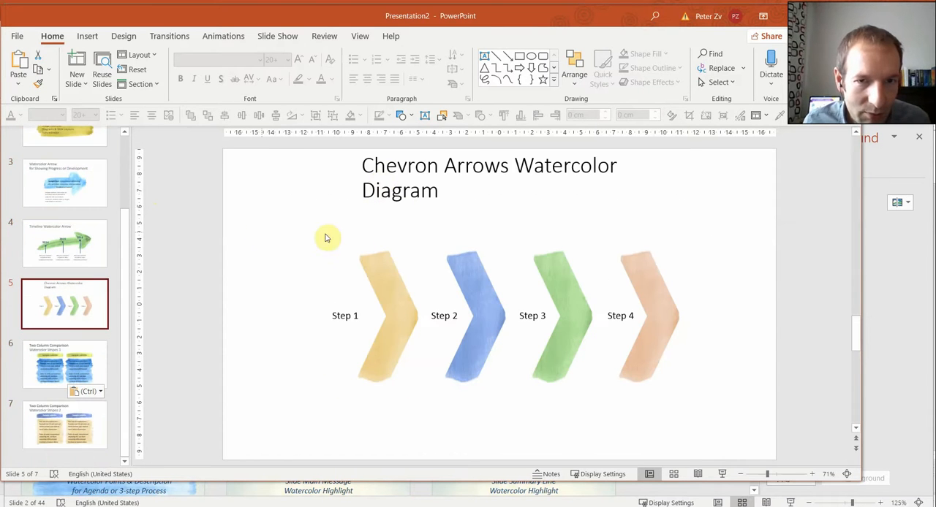
pyautogui.click(64, 364)
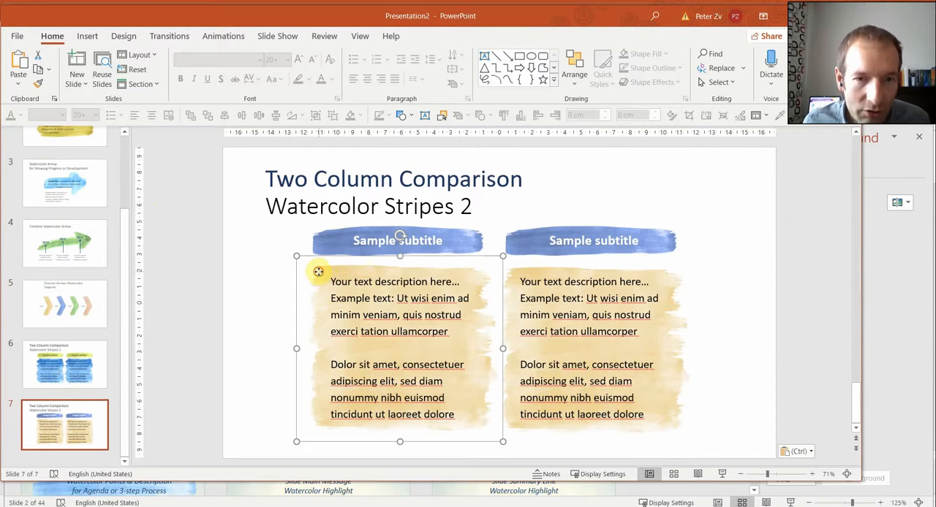
pyautogui.click(318, 272)
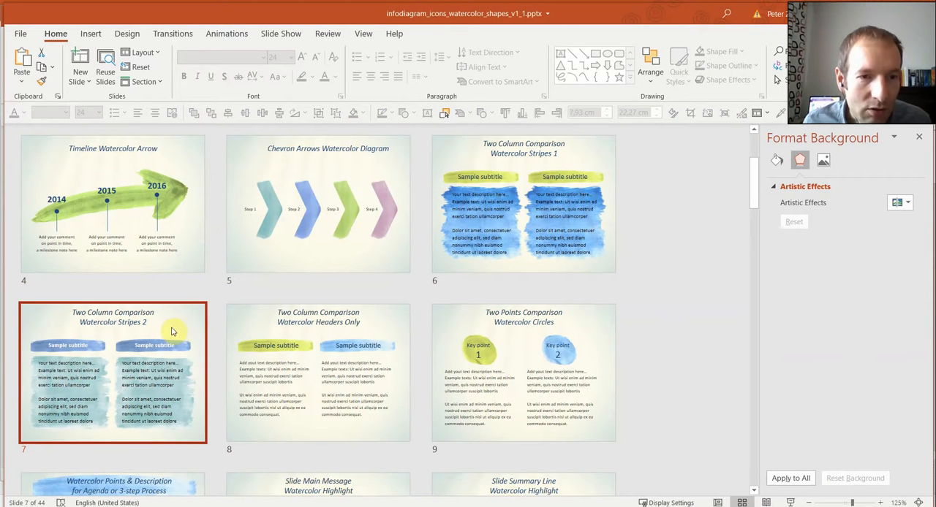
# - Paste the slides into Presentation2 with Keep Source Formatting, then return to the original deck
pyautogui.doubleClick(113, 374)
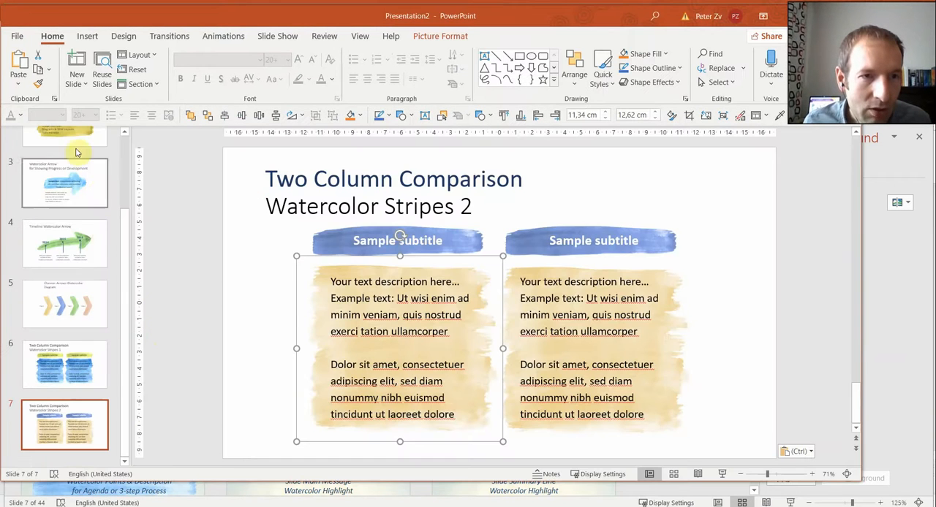
pyautogui.click(18, 74)
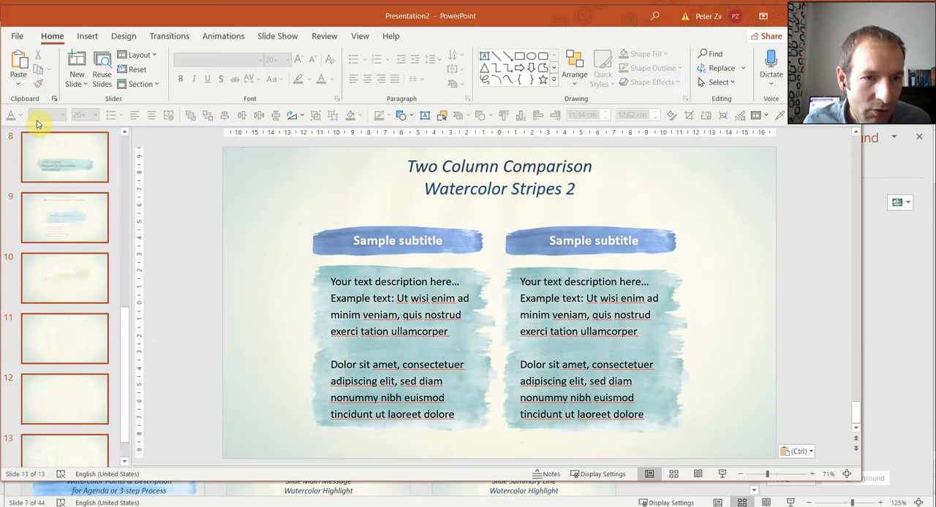
pyautogui.click(65, 156)
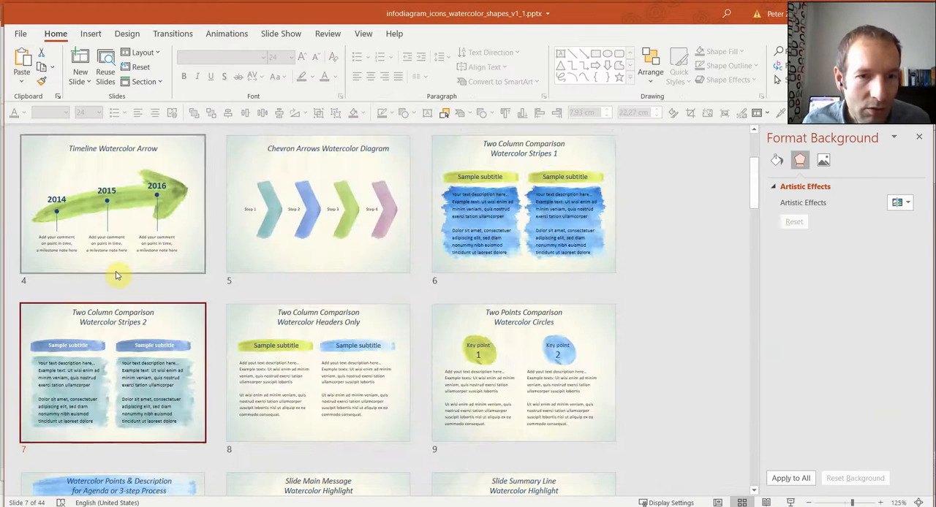
# - Go to iD_support_removing_bg_v1.pptx via Presentation2 and show slide 2 on removing background images
pyautogui.doubleClick(113, 373)
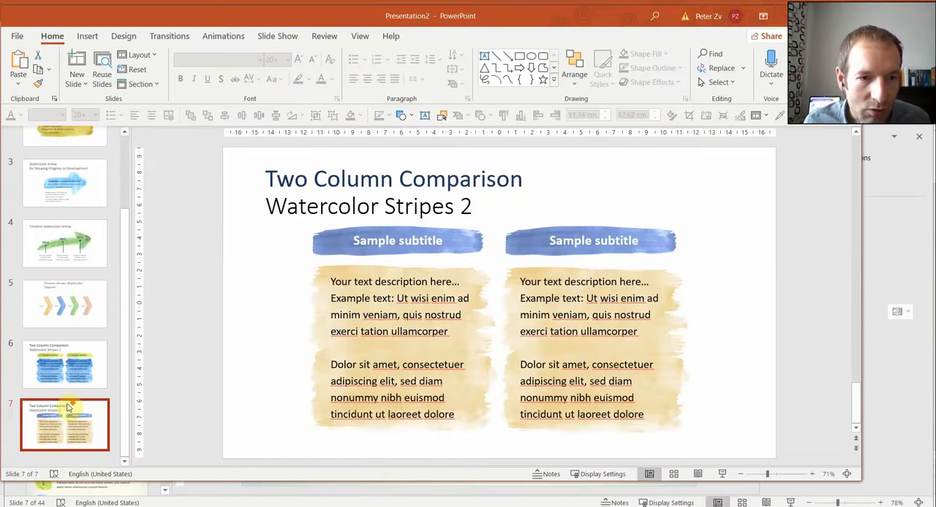
pyautogui.click(76, 62)
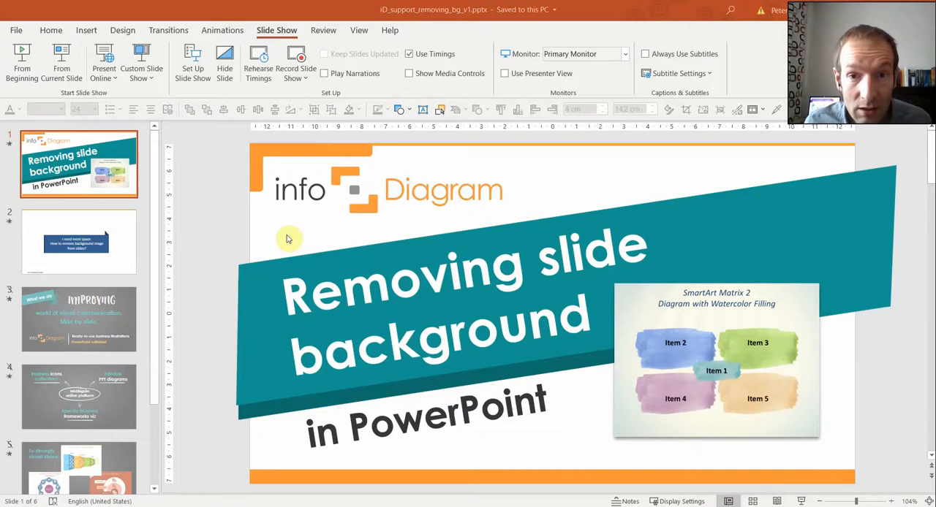
pyautogui.click(78, 242)
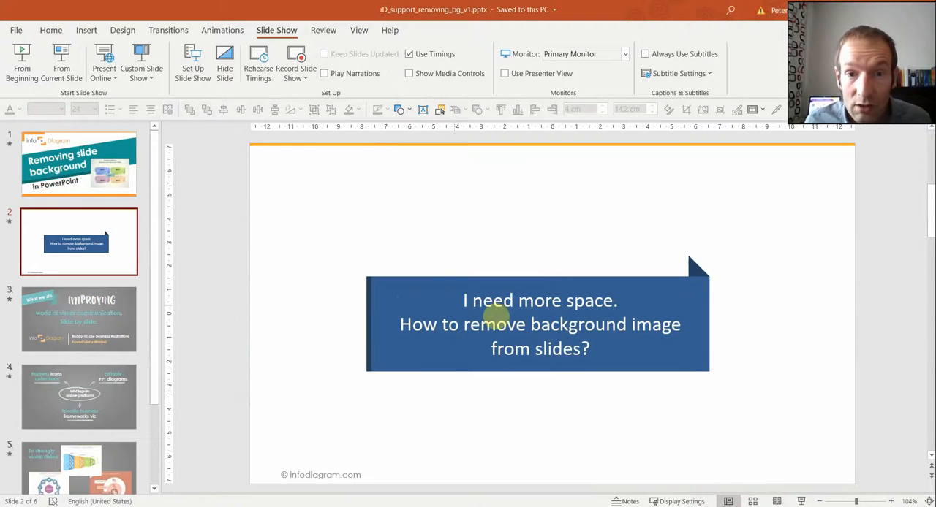